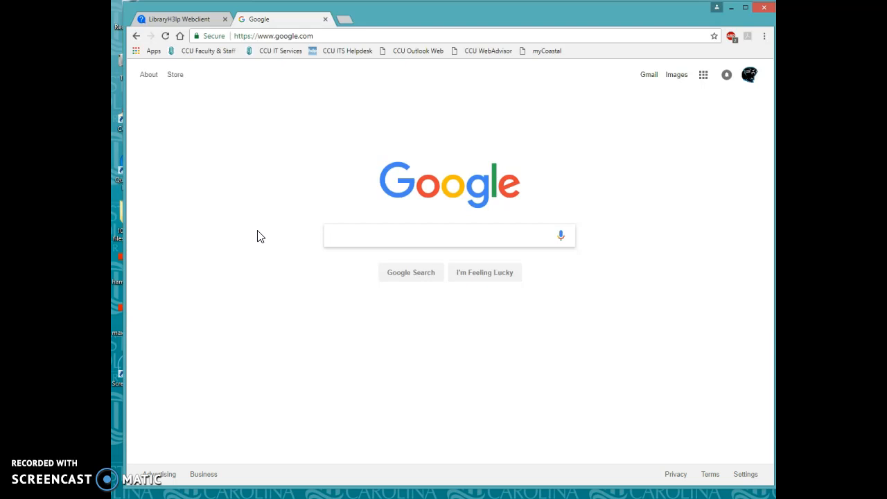
Step: Search Google for 'yahoo finance'
{"action": "left_click", "coordinate": [449, 236]}
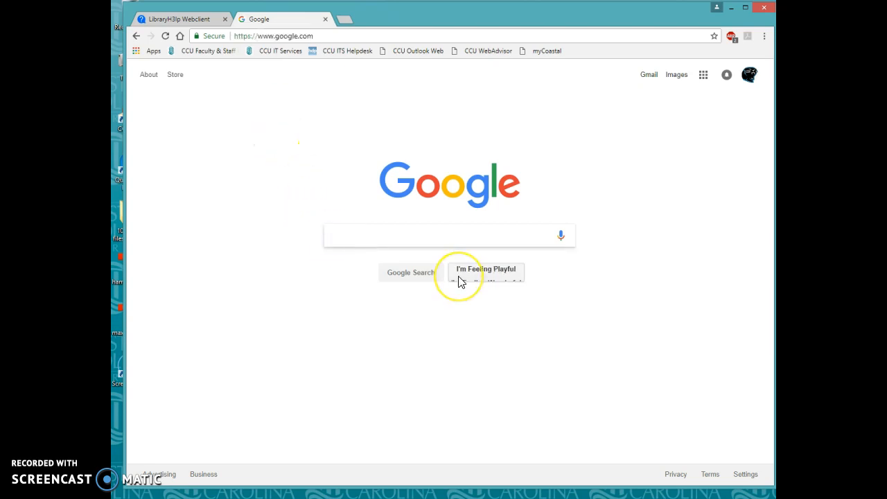
{"action": "type", "text": "fi"}
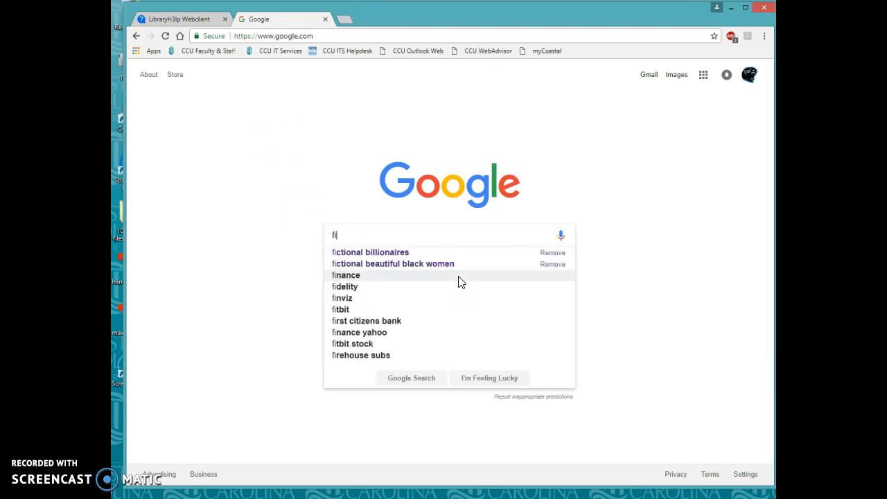
{"action": "type", "text": "yahoo finance"}
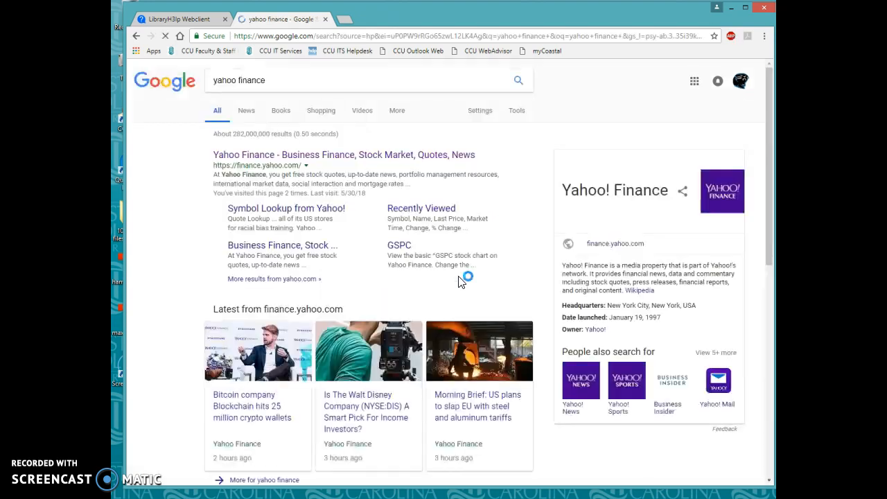
Step: Open the 'Yahoo Finance - Business Finance, Stock Market, Quotes, News' result
{"action": "left_click", "coordinate": [344, 154]}
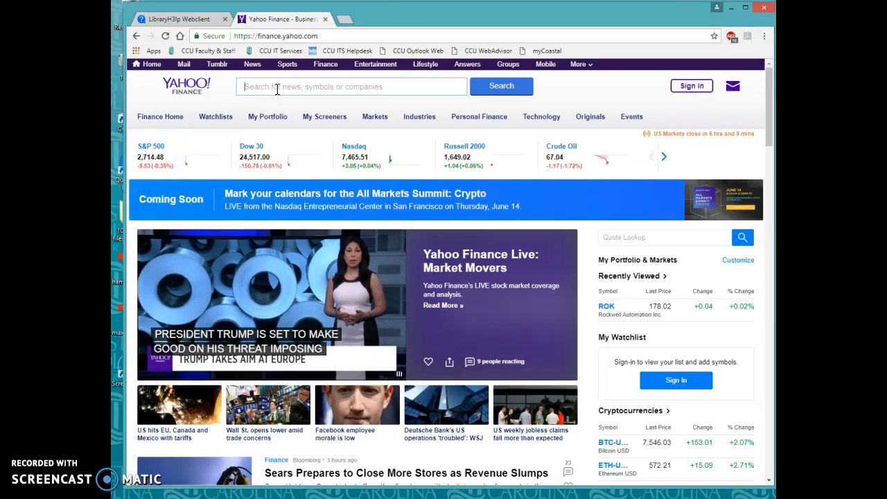
Step: Search 'rok' and open the Rockwell Automation Inc. (ROK) quote
{"action": "type", "text": "rok"}
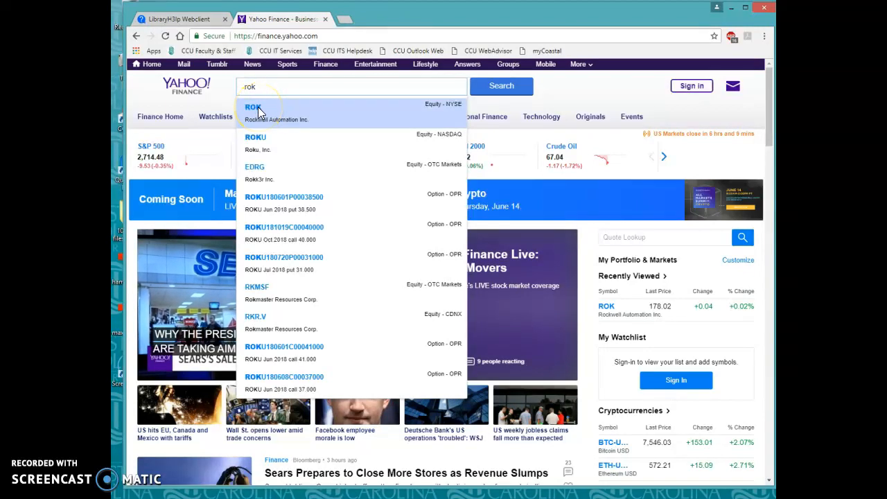
{"action": "left_click", "coordinate": [254, 107]}
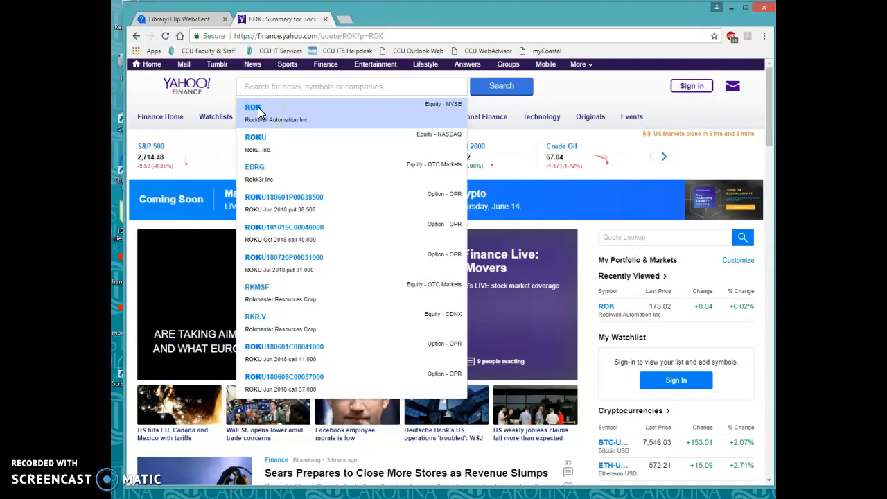
{"action": "left_click", "coordinate": [253, 107]}
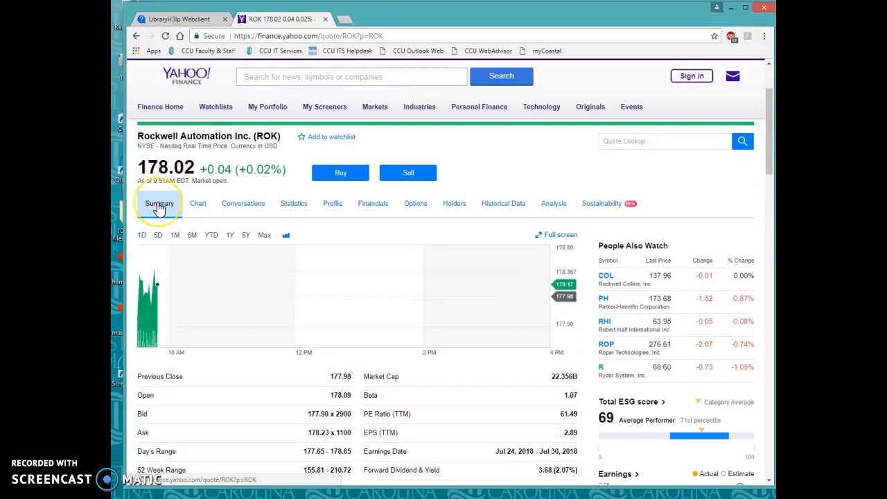
{"action": "scroll", "scroll_direction": "down", "scroll_amount": 3}
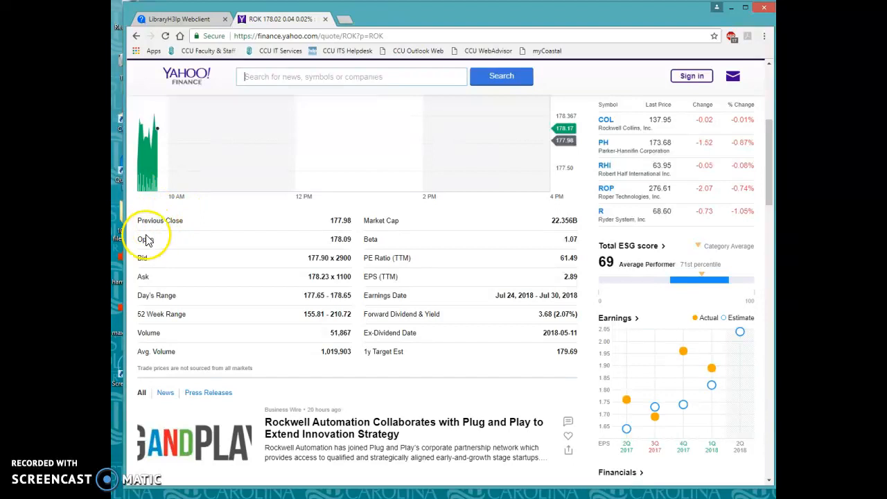
{"action": "mouse_move", "coordinate": [380, 218]}
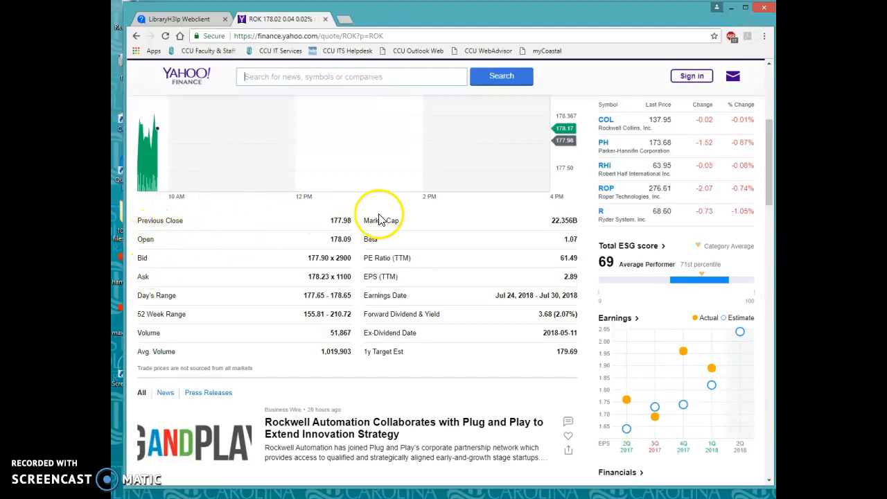
{"action": "left_click_drag", "start_coordinate": [380, 220], "coordinate": [350, 239]}
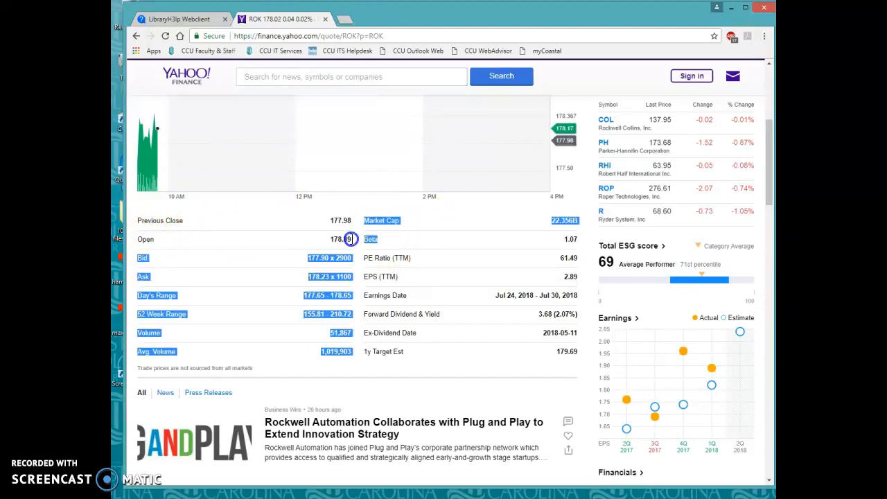
{"action": "scroll", "scroll_direction": "down", "scroll_amount": 3}
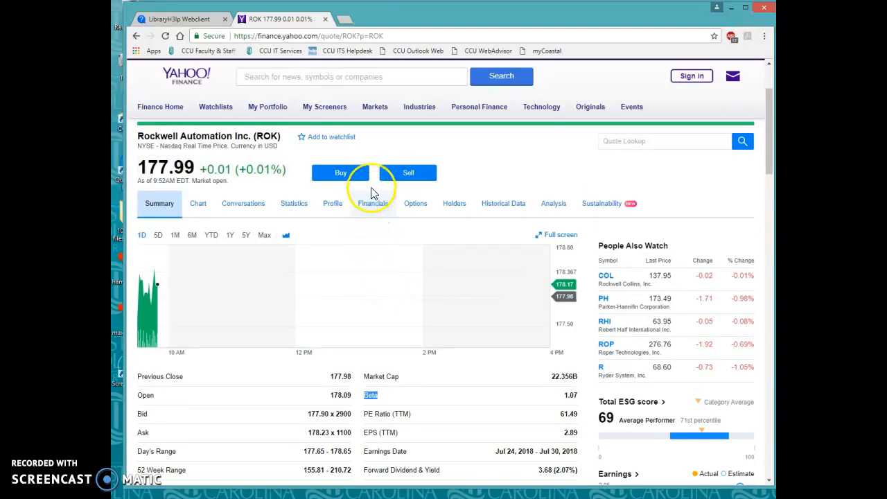
{"action": "mouse_move", "coordinate": [429, 142]}
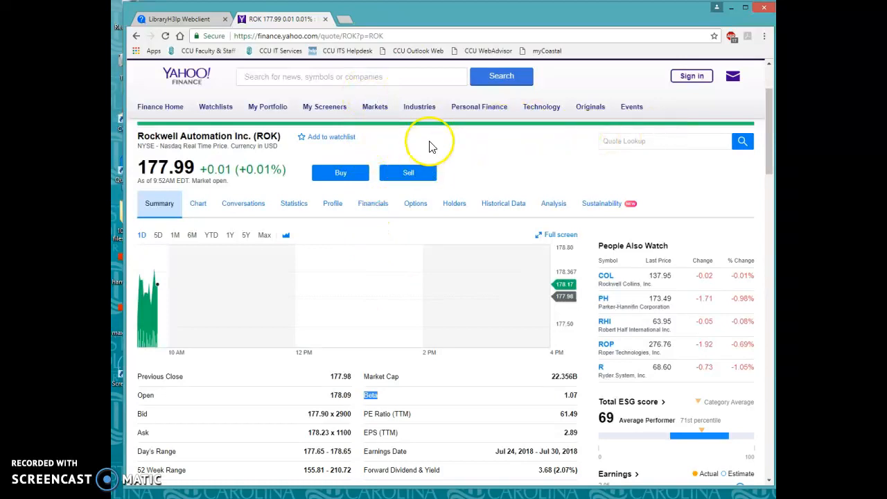
{"action": "scroll", "scroll_direction": "down", "scroll_amount": 3}
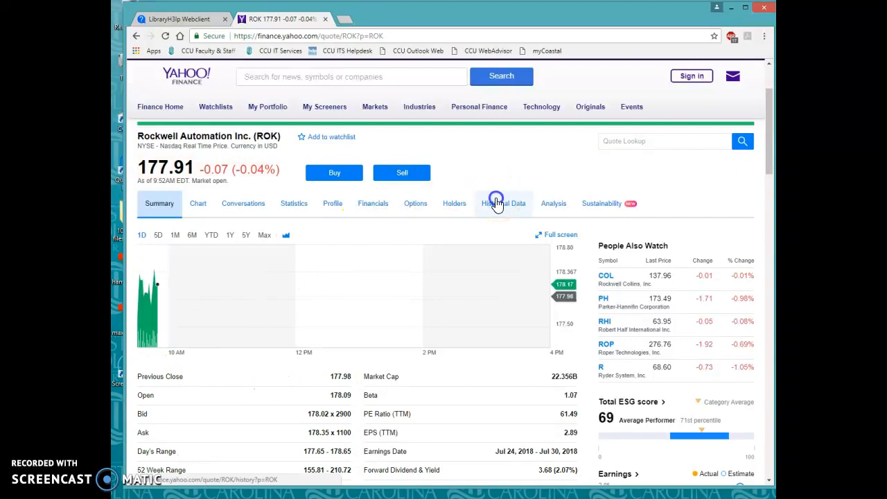
Step: Show ROK's Historical Data table with daily prices from May 2017 to May 2018
{"action": "left_click", "coordinate": [503, 203]}
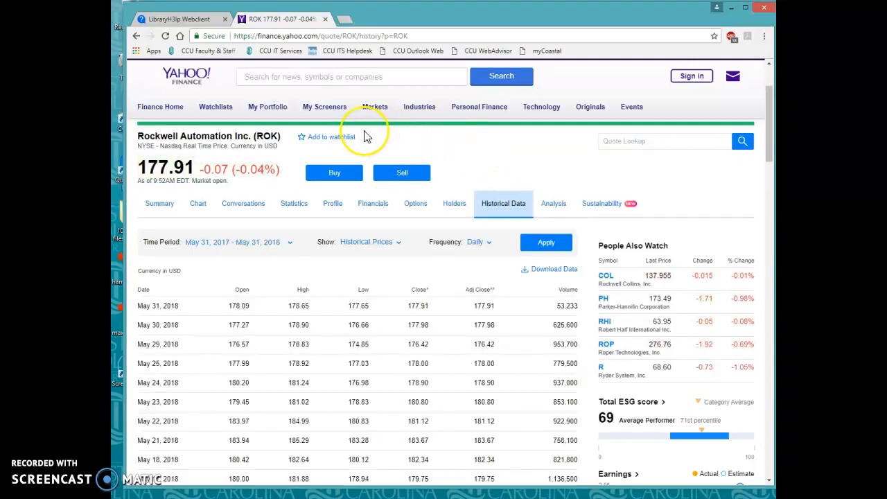
{"action": "scroll", "scroll_direction": "down", "scroll_amount": 3}
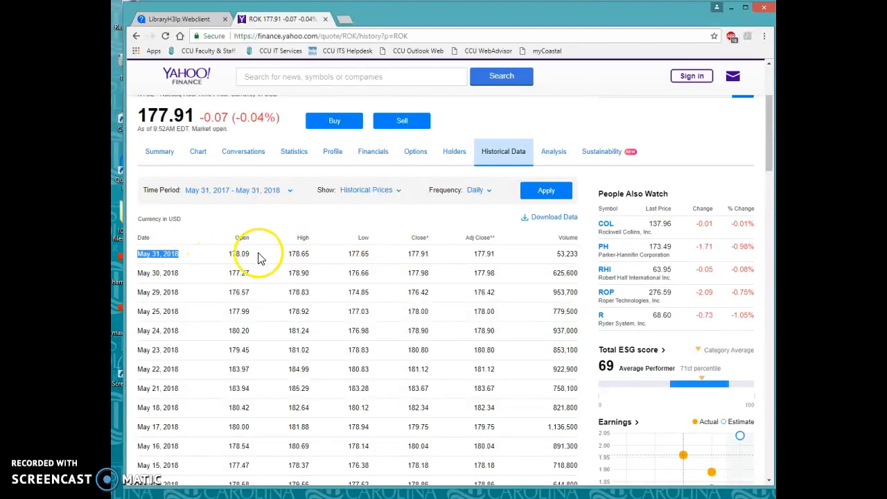
{"action": "mouse_move", "coordinate": [452, 263]}
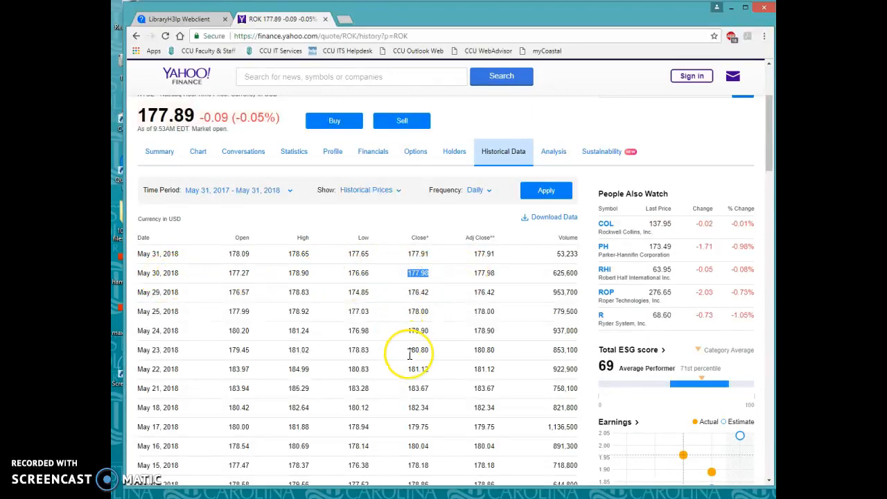
{"action": "scroll", "scroll_direction": "down", "scroll_amount": 3}
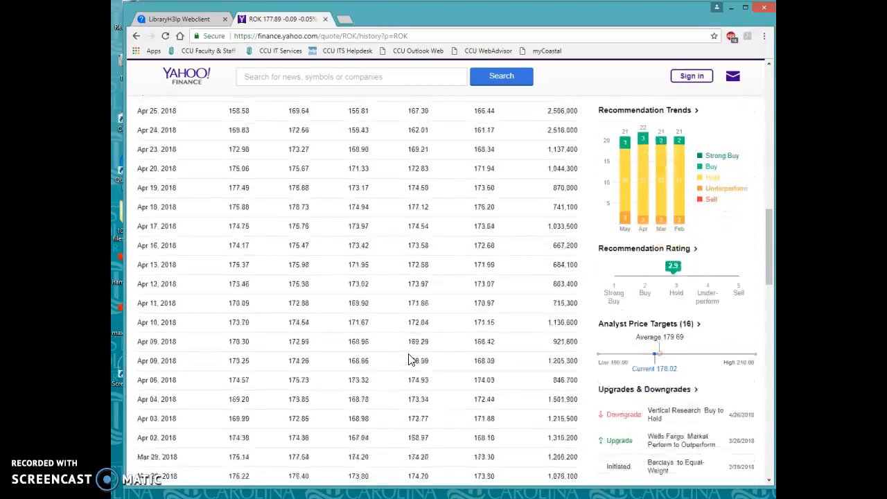
{"action": "scroll", "scroll_direction": "down", "scroll_amount": 3}
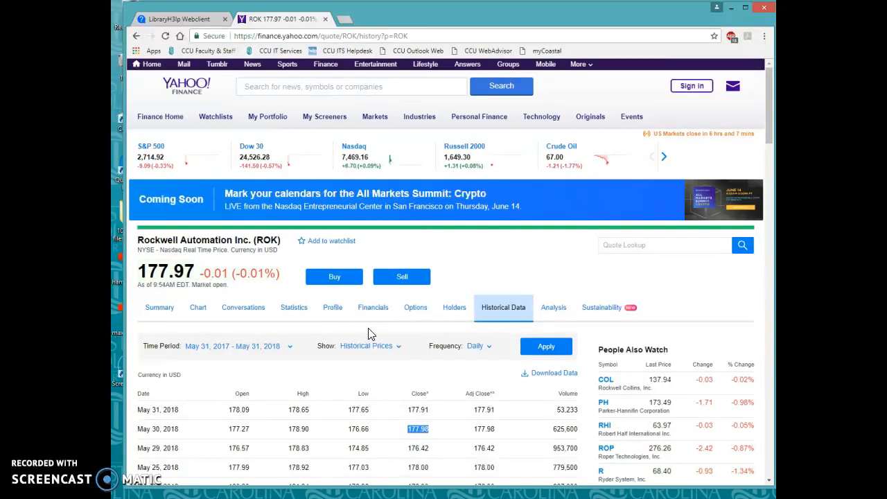
{"action": "mouse_move", "coordinate": [340, 333]}
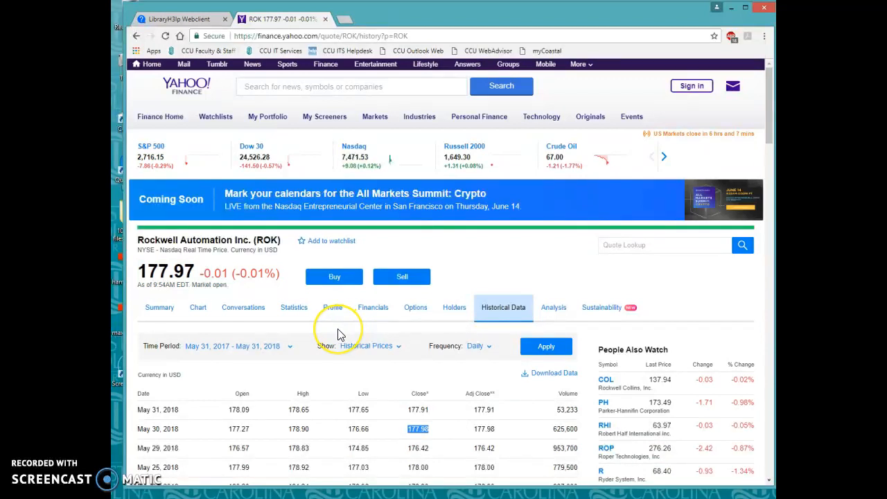